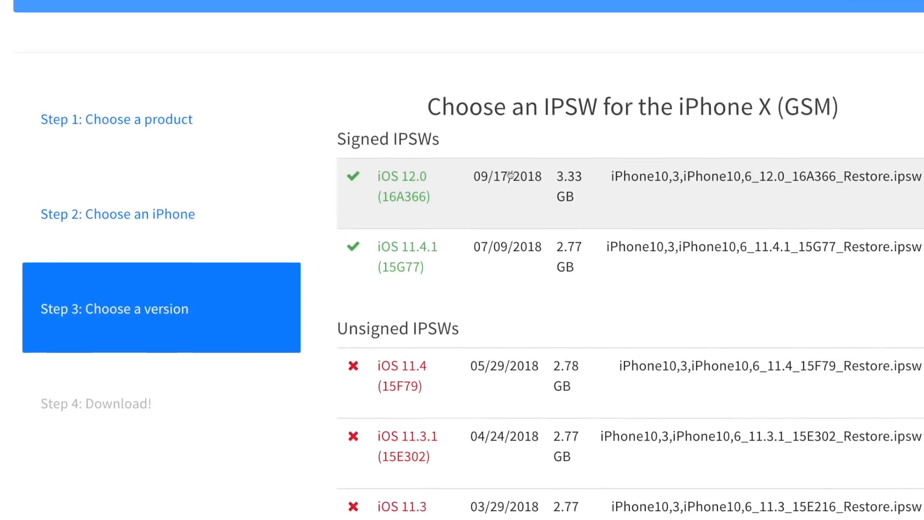
pyautogui.doubleClick(382, 140)
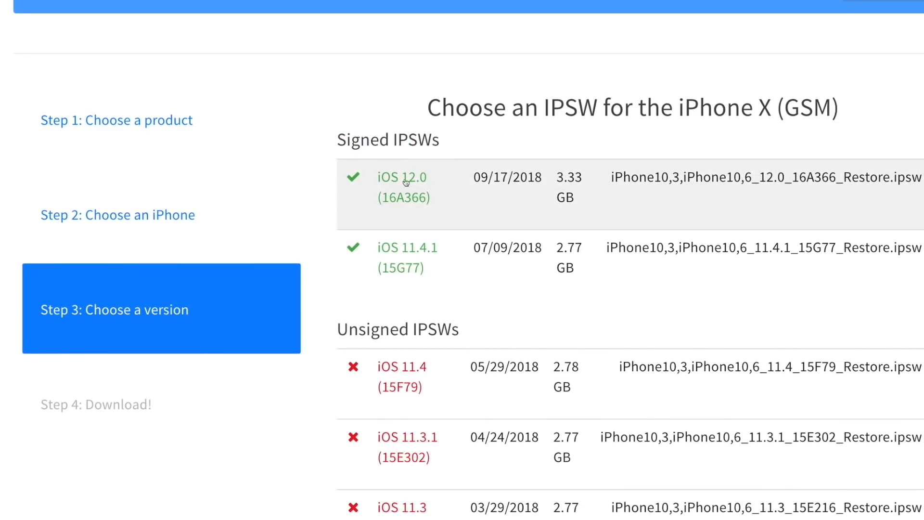
pyautogui.moveTo(425, 179)
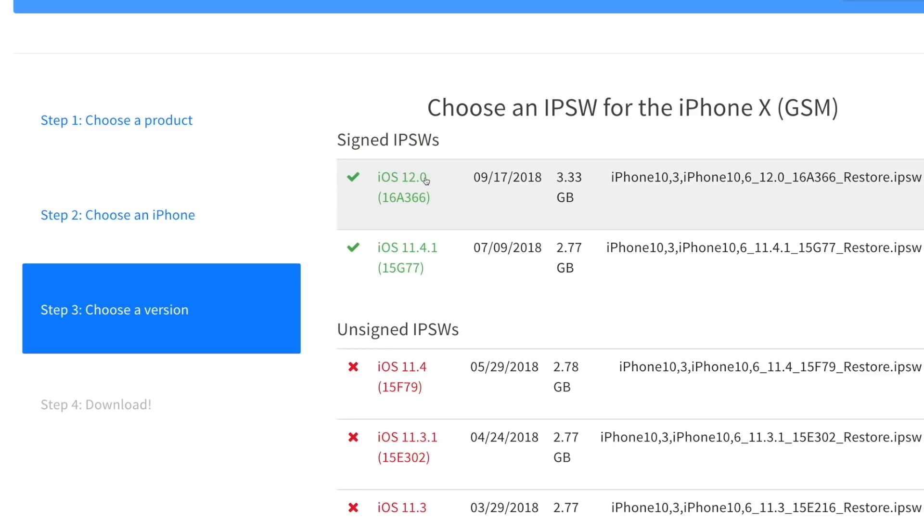